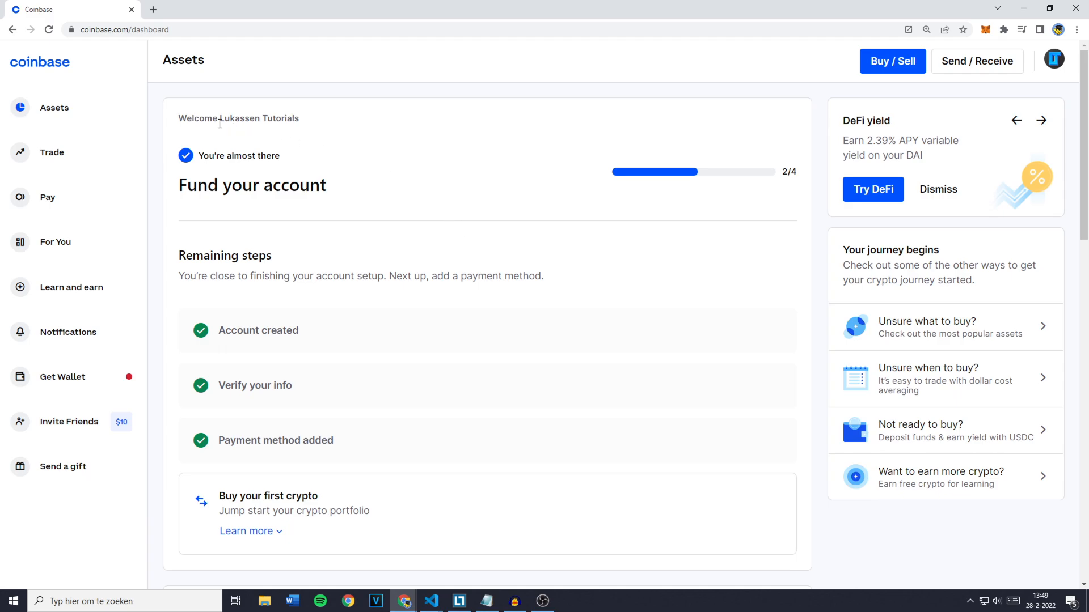
- Go to the account Settings page from the profile avatar menu, landing on the Profile tab
{"action": "double_click", "coordinate": [257, 118]}
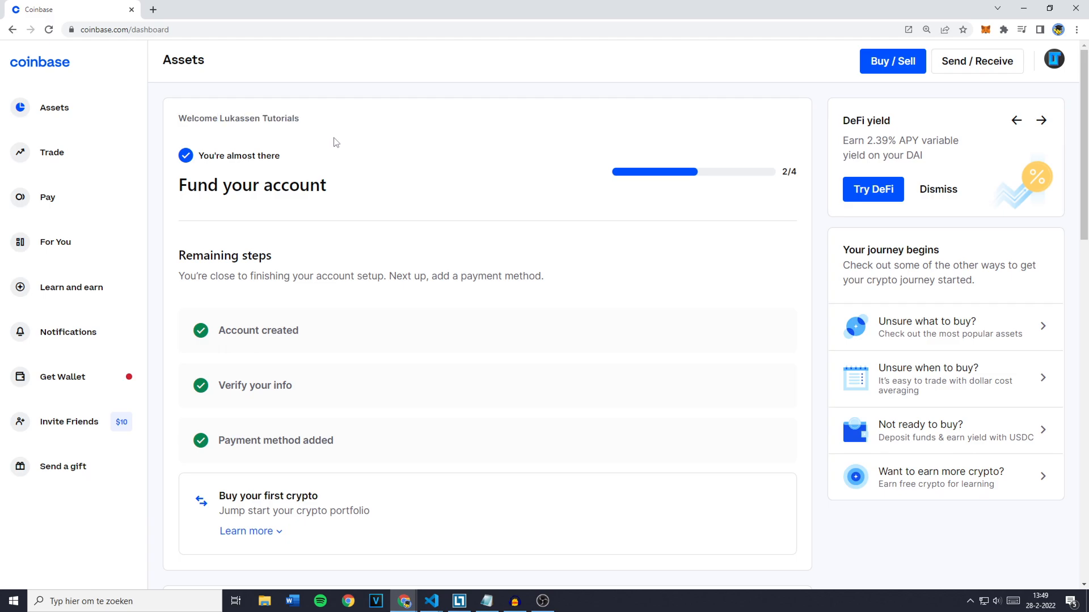
{"action": "mouse_move", "coordinate": [340, 144]}
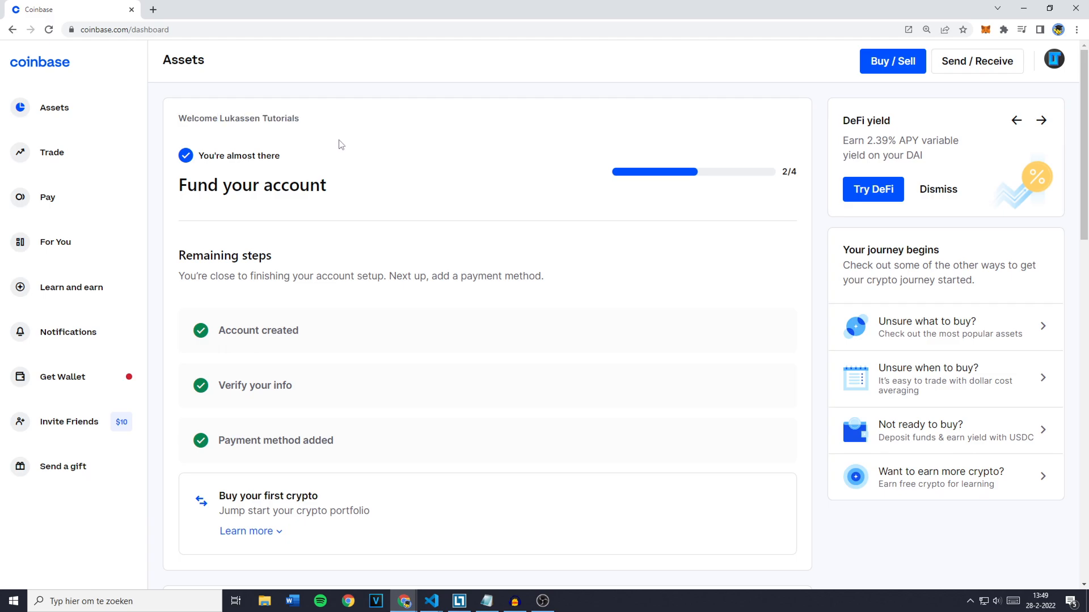
{"action": "mouse_move", "coordinate": [1052, 60]}
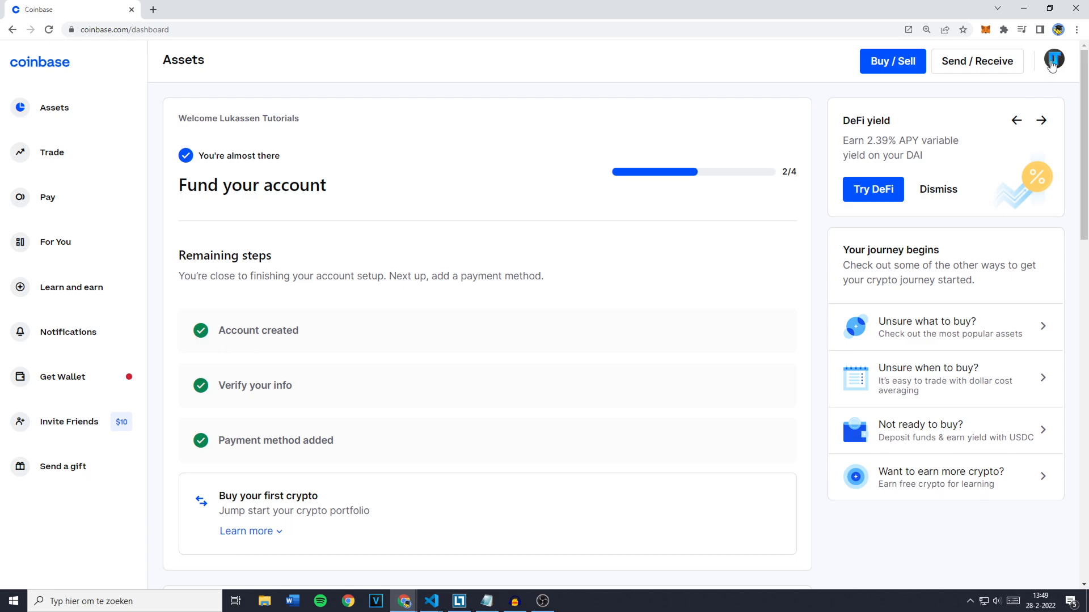
{"action": "left_click", "coordinate": [1054, 61]}
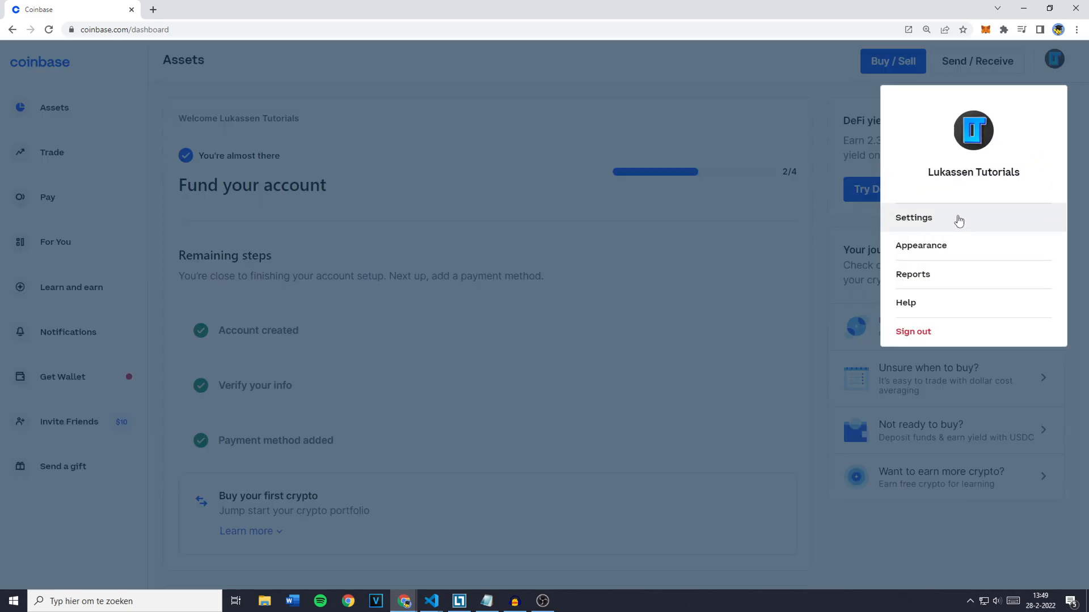
{"action": "left_click", "coordinate": [914, 218]}
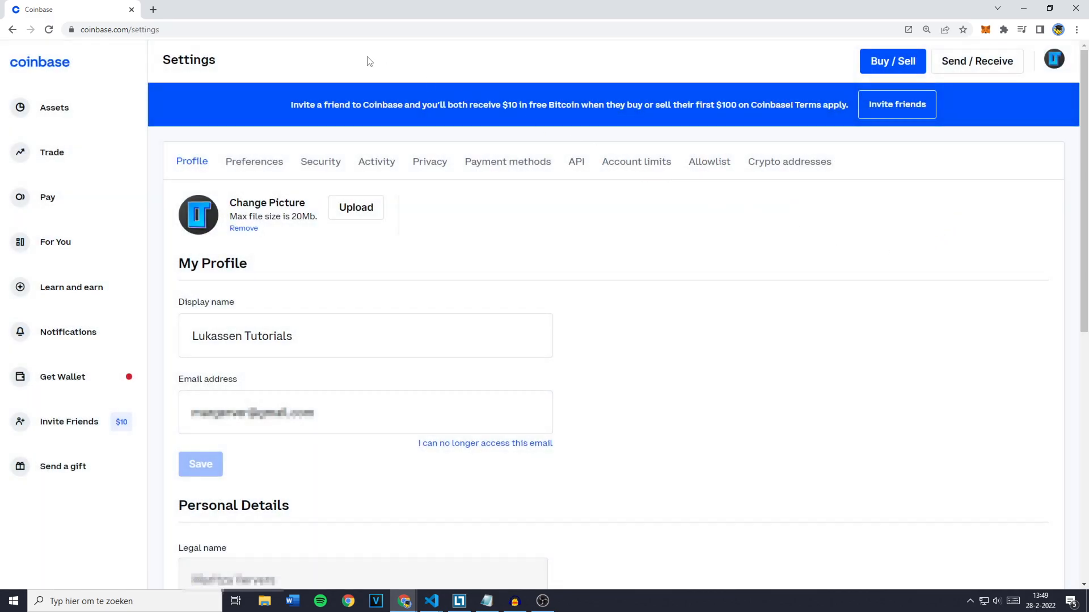
{"action": "mouse_move", "coordinate": [418, 232]}
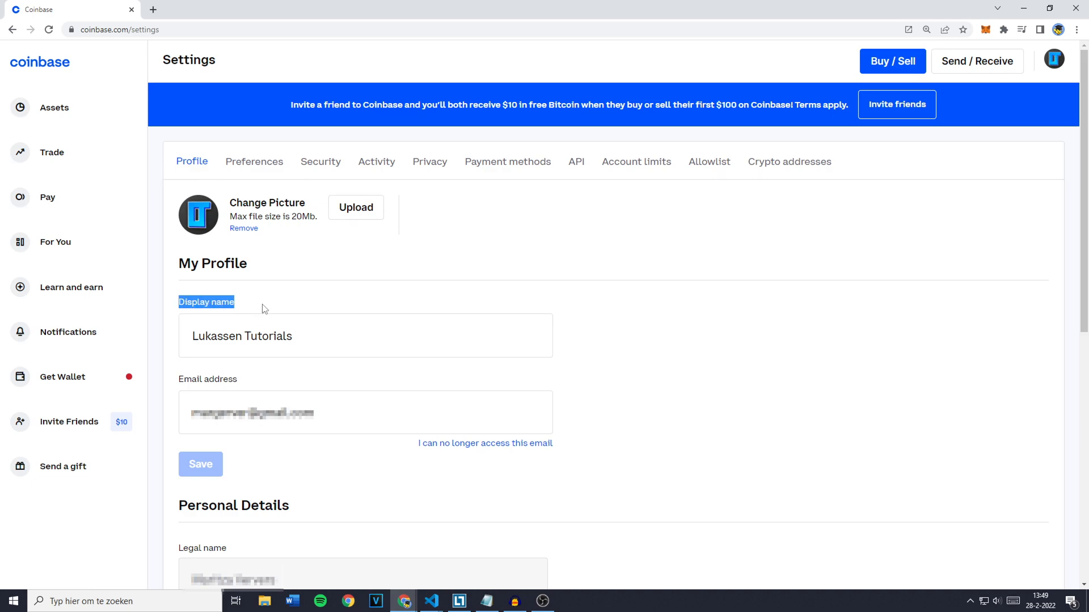
- Append text to the Display name so it reads 'Lukassen Tutorials asdf', enabling Save
{"action": "left_click", "coordinate": [364, 335]}
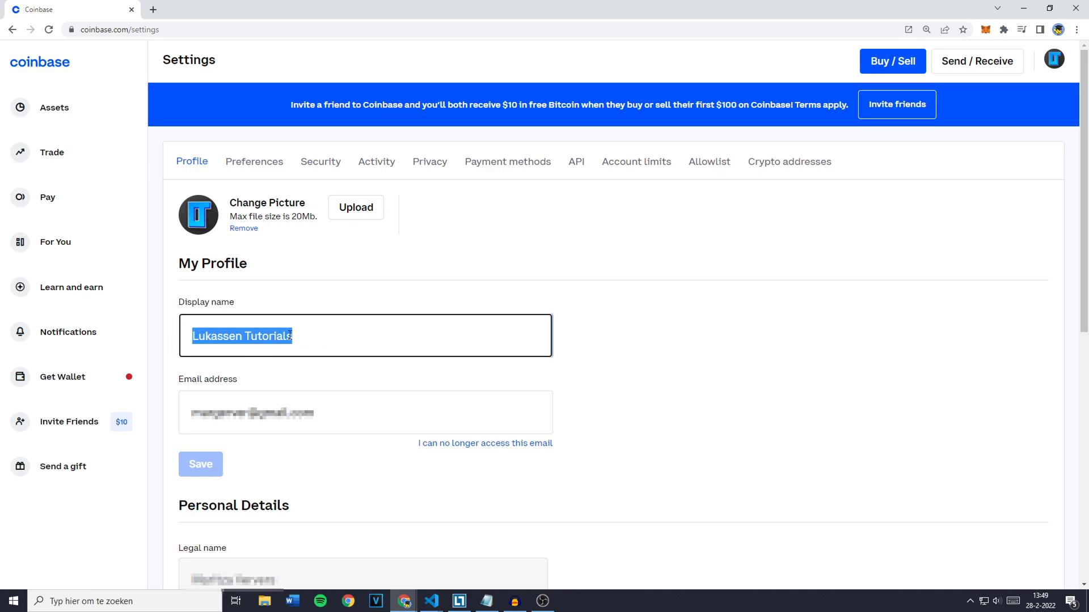
{"action": "type", "text": "d"}
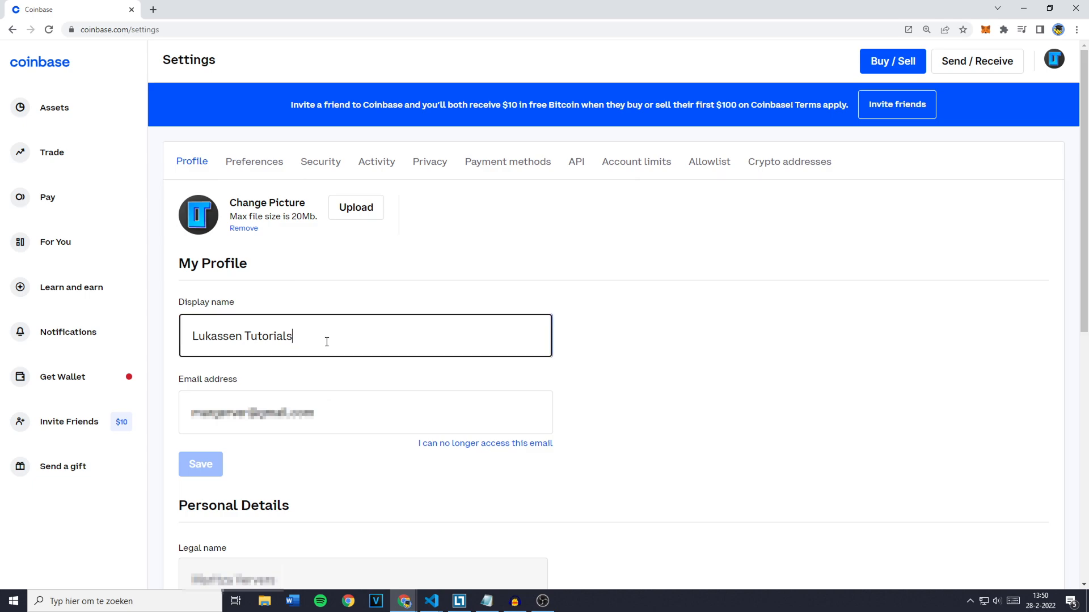
{"action": "type", "text": "asdf"}
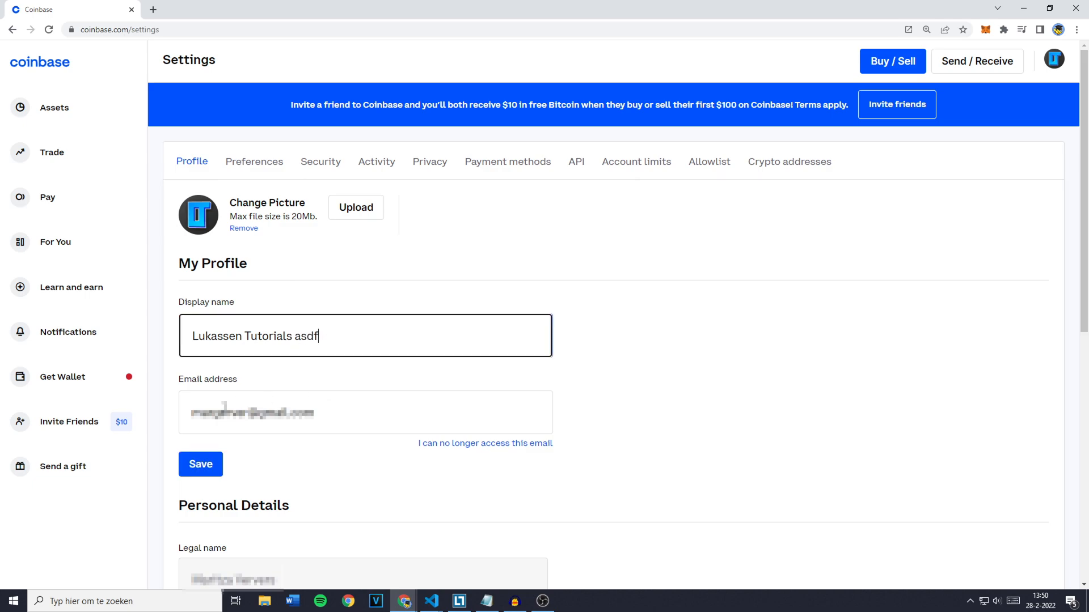